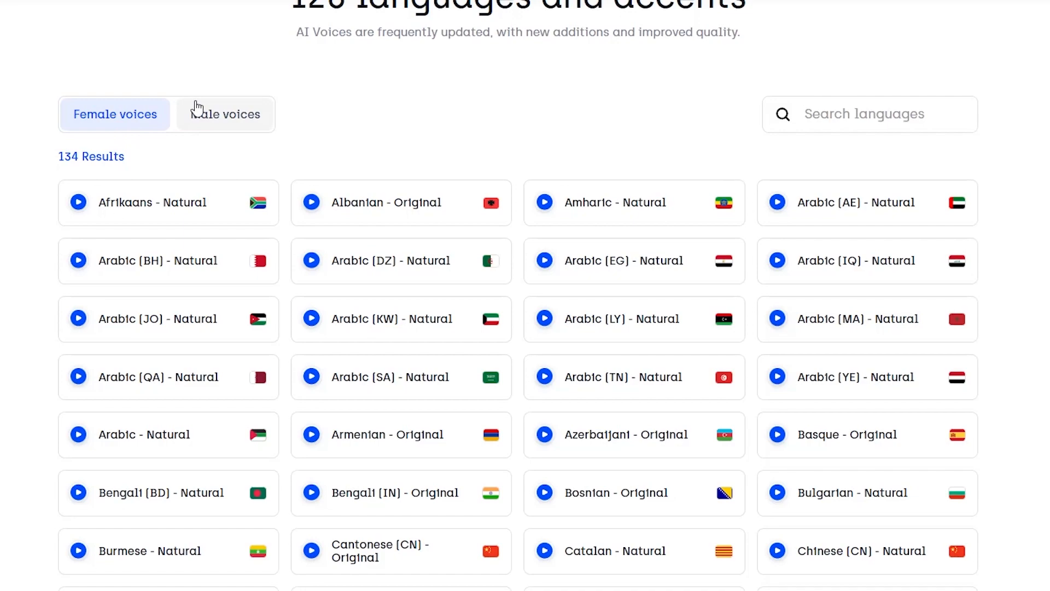
- Scroll the AI Voices page and toggle between the Female voices and Male voices lists
scroll("down", 3)
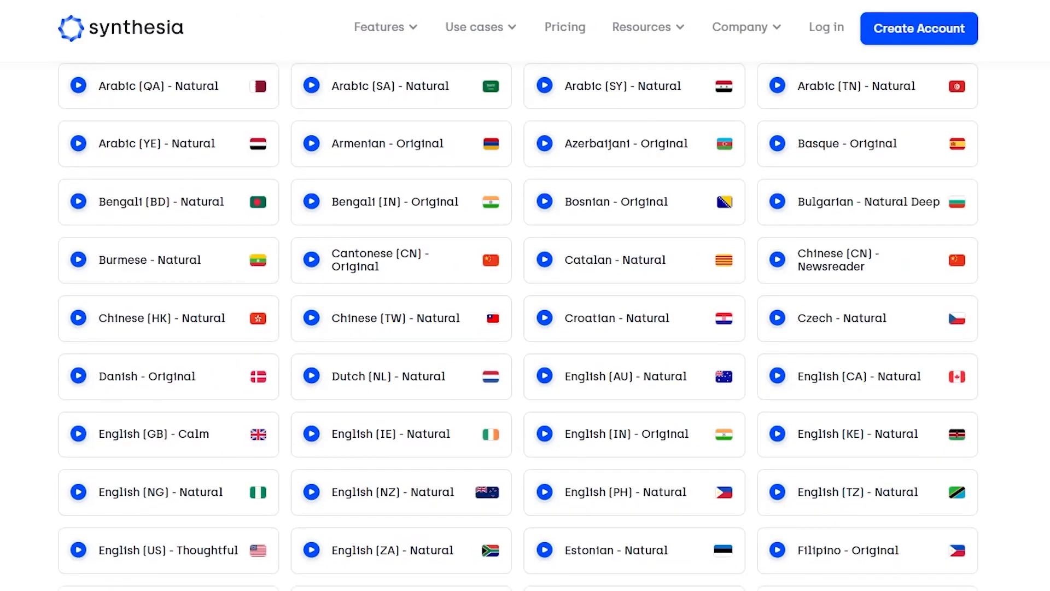
scroll("down", 3)
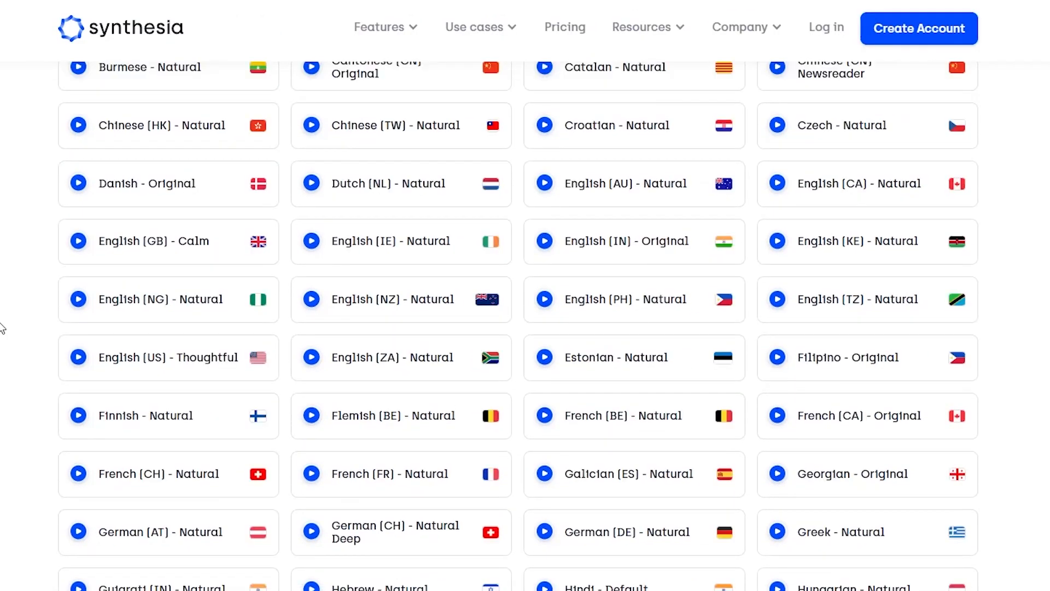
scroll("down", 3)
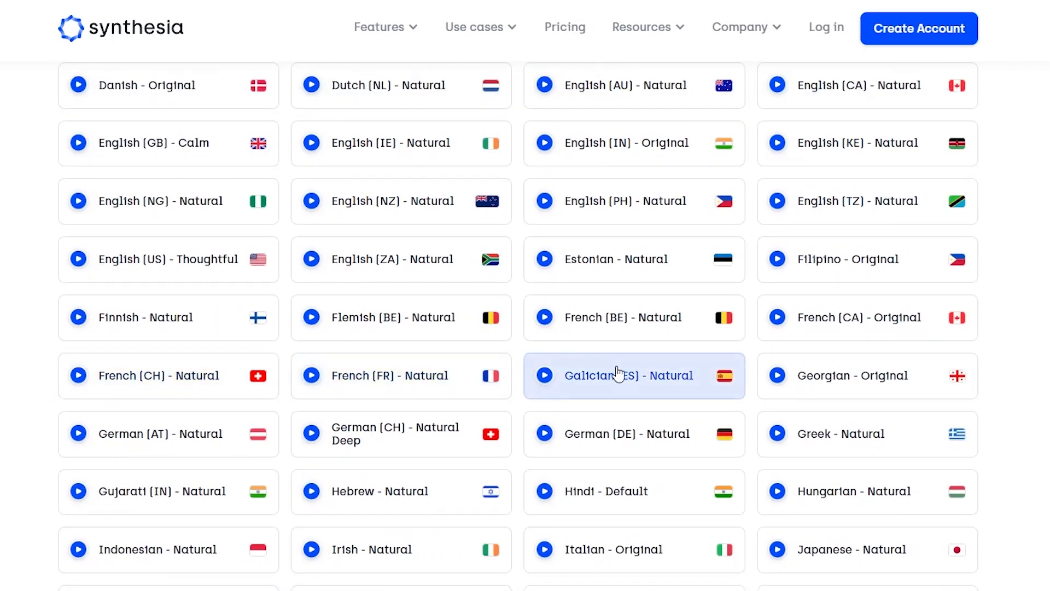
mouse_move(616, 375)
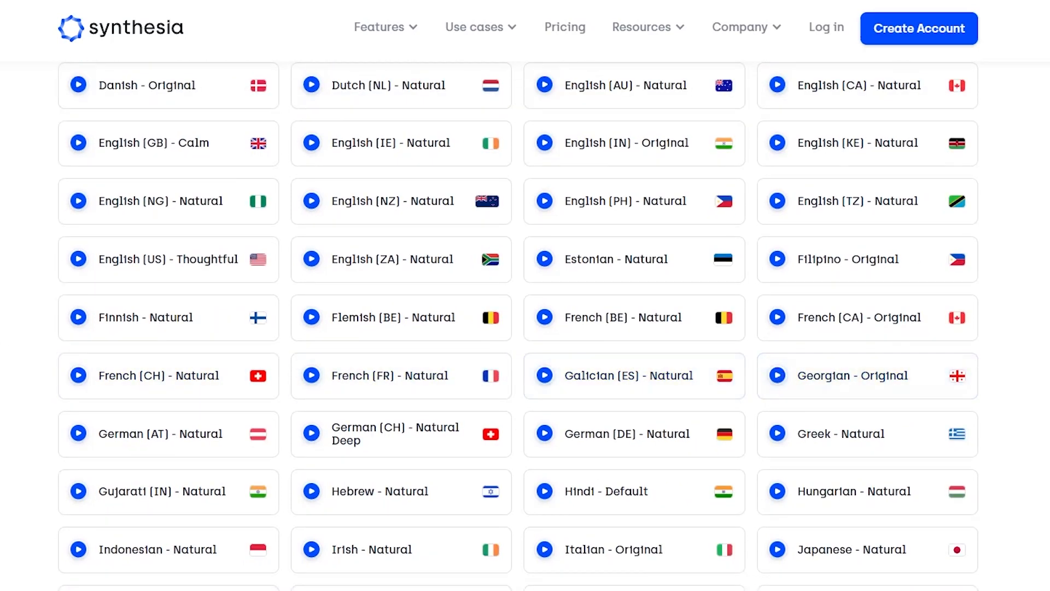
scroll("up", 3)
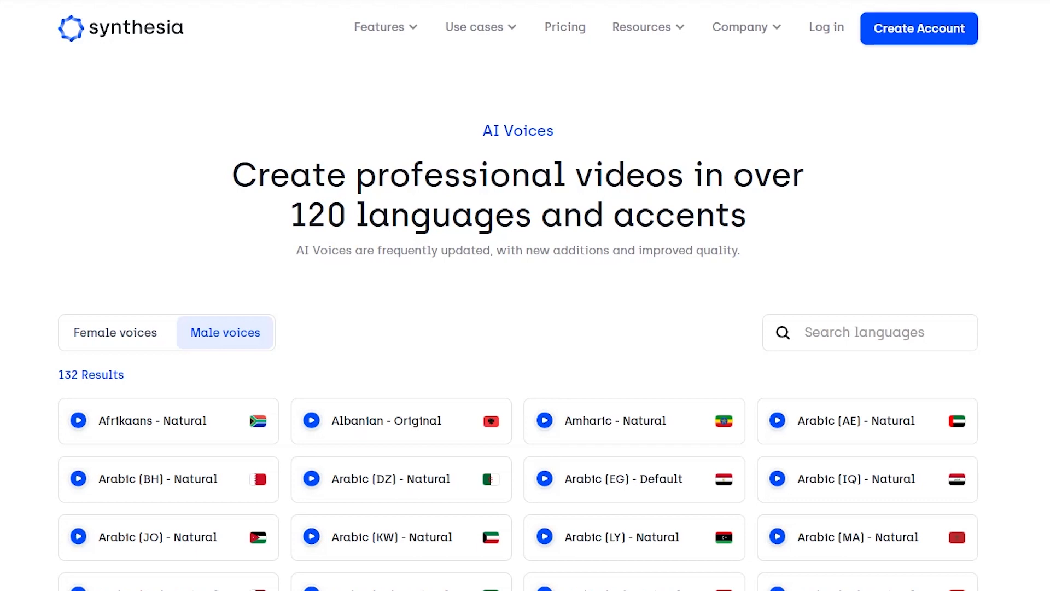
scroll("down", 3)
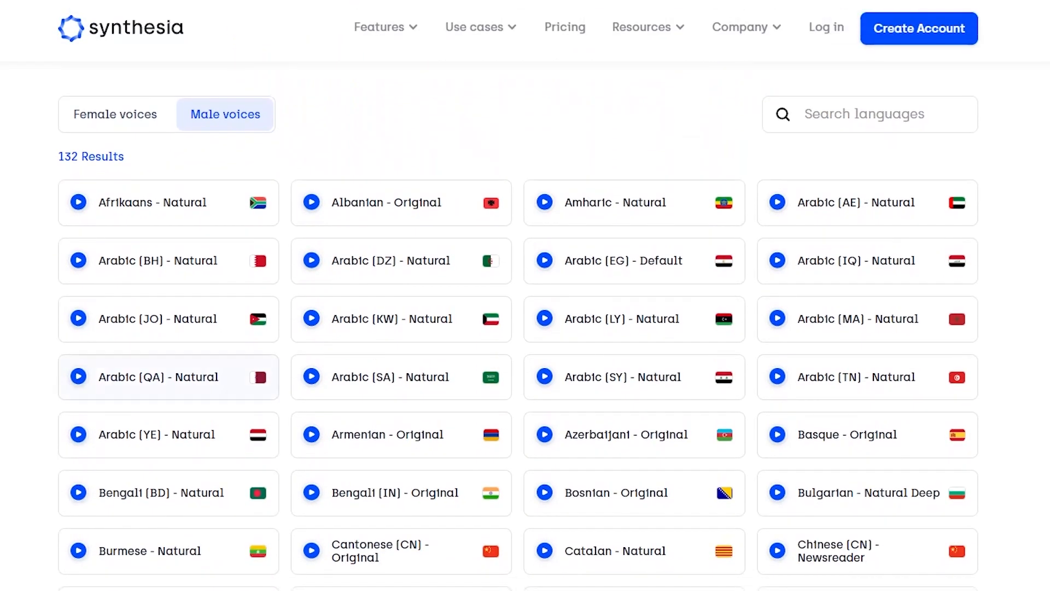
left_click(115, 114)
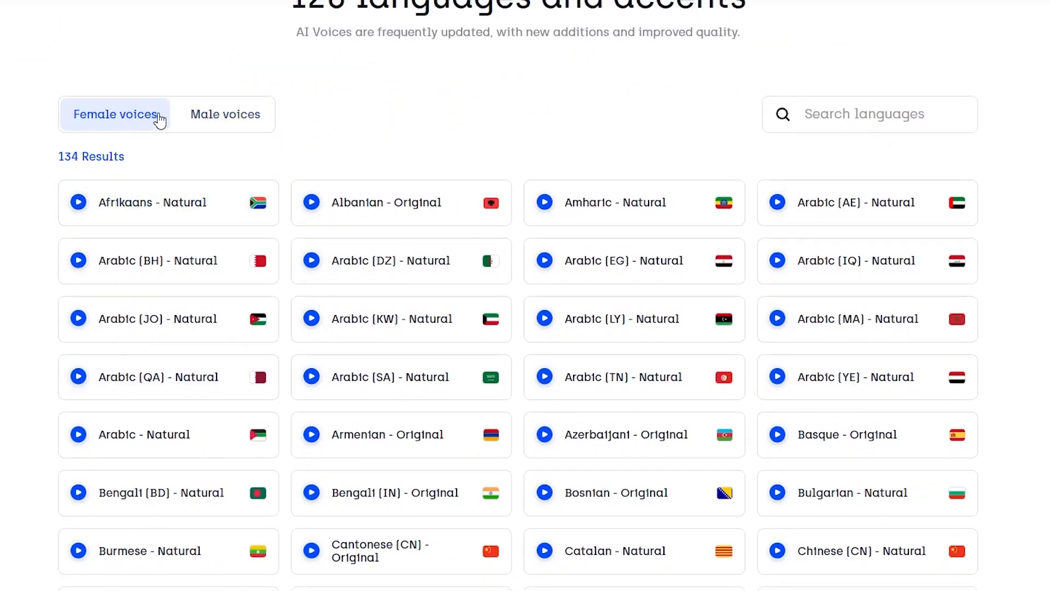
left_click(225, 114)
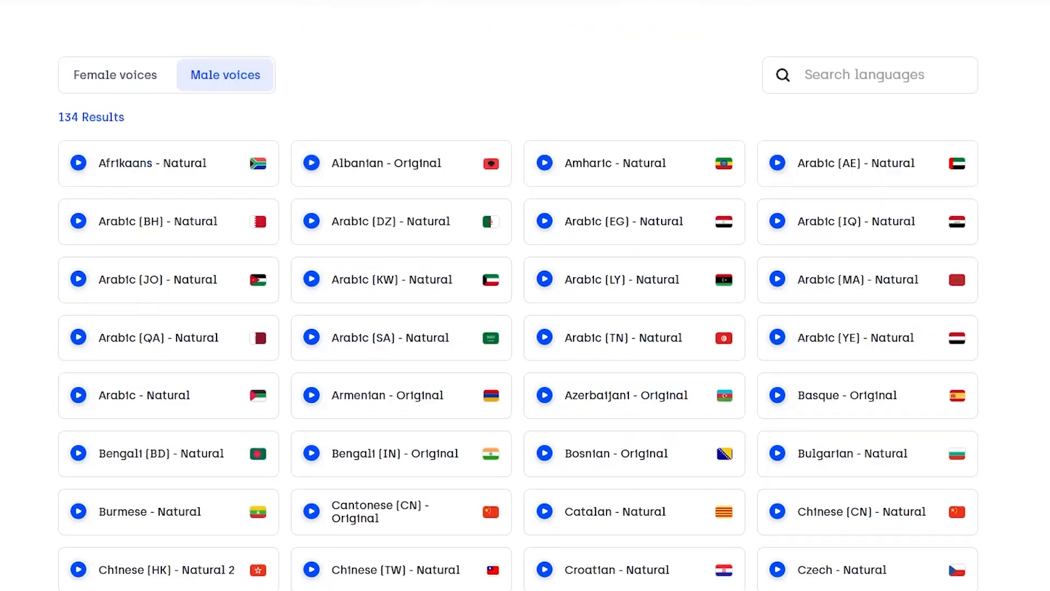
- Scroll down through the language cards to the Spanish variants
scroll("down", 3)
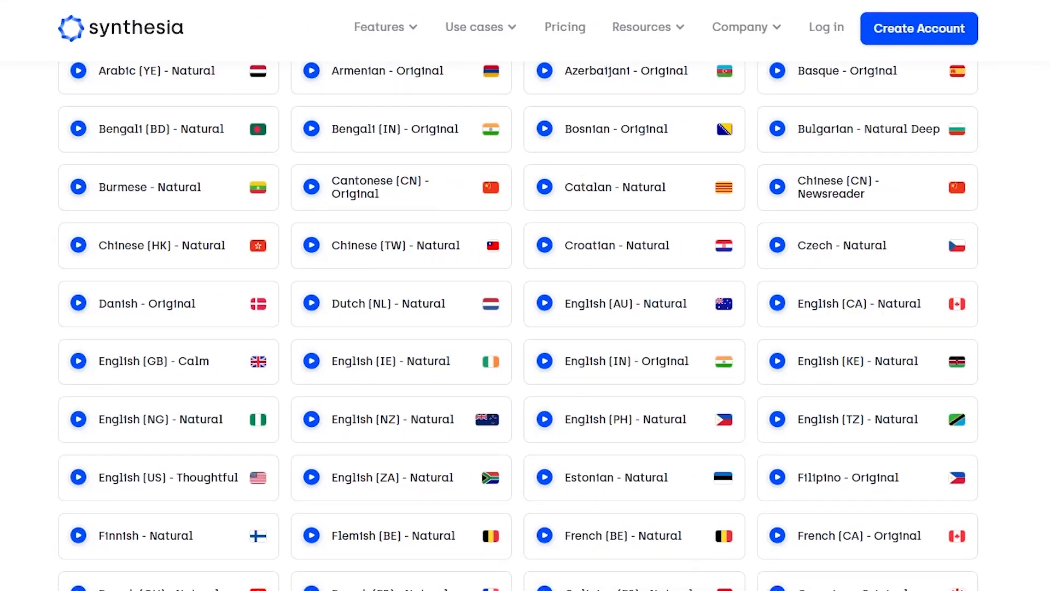
scroll("down", 3)
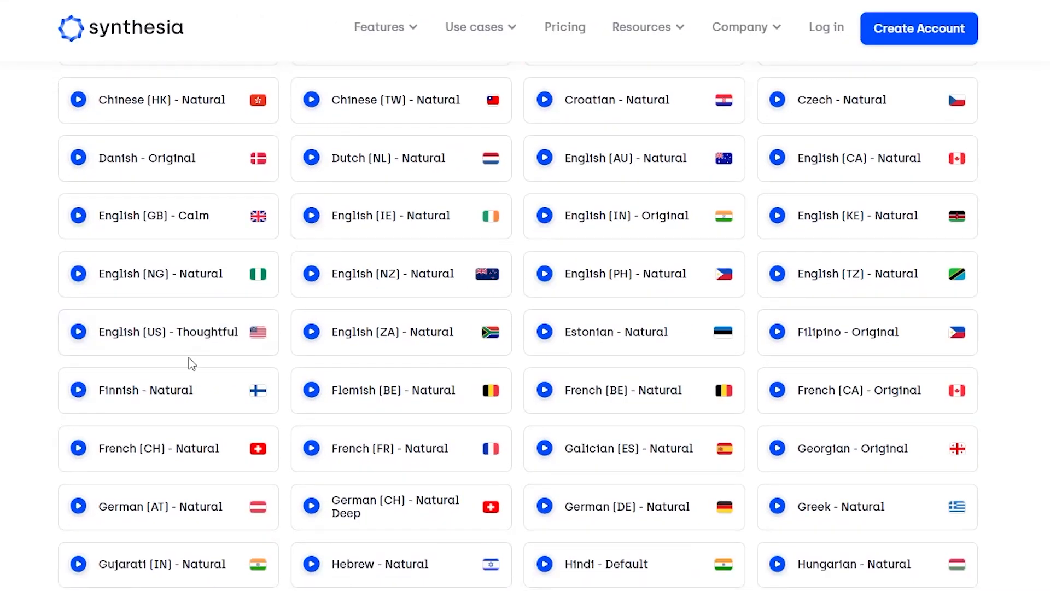
scroll("down", 3)
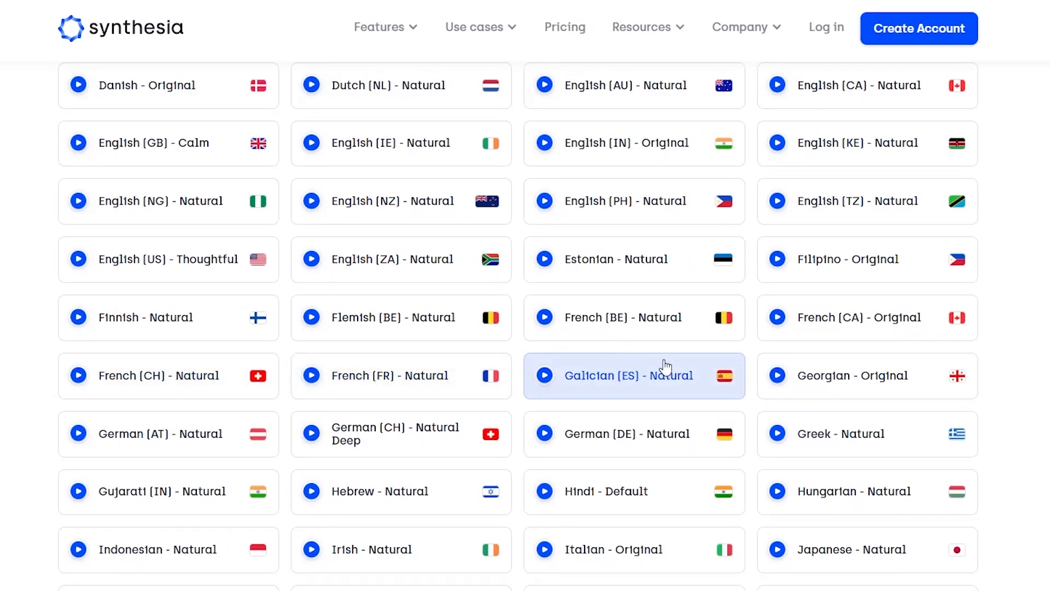
scroll("down", 3)
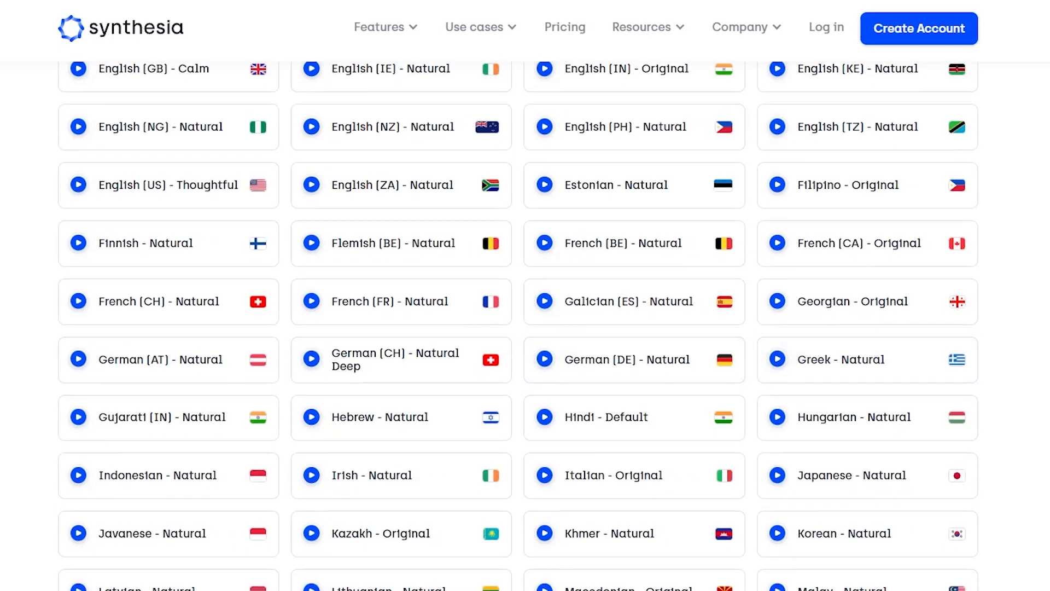
scroll("down", 3)
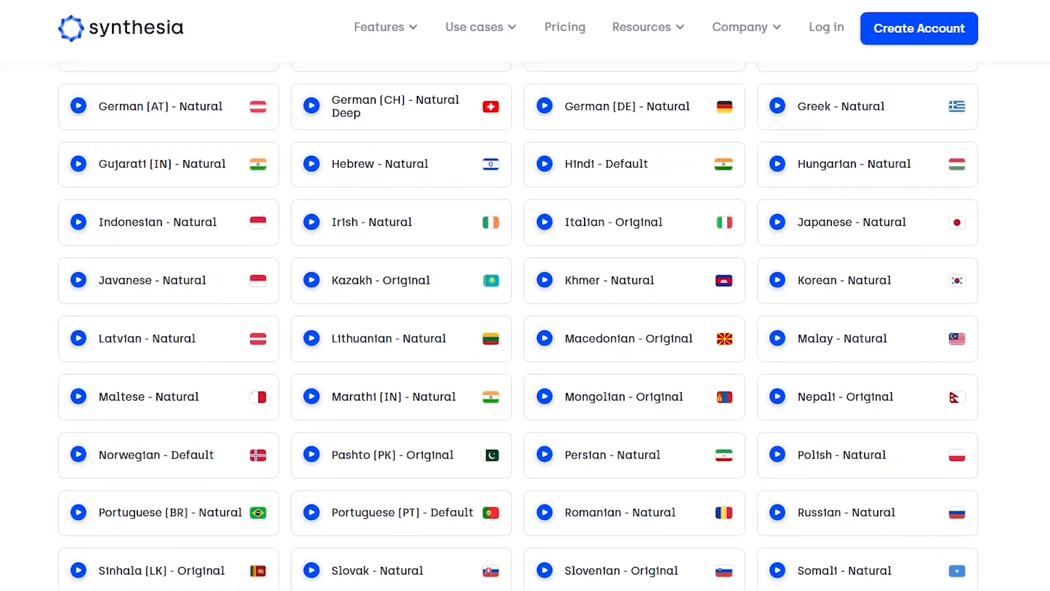
scroll("down", 3)
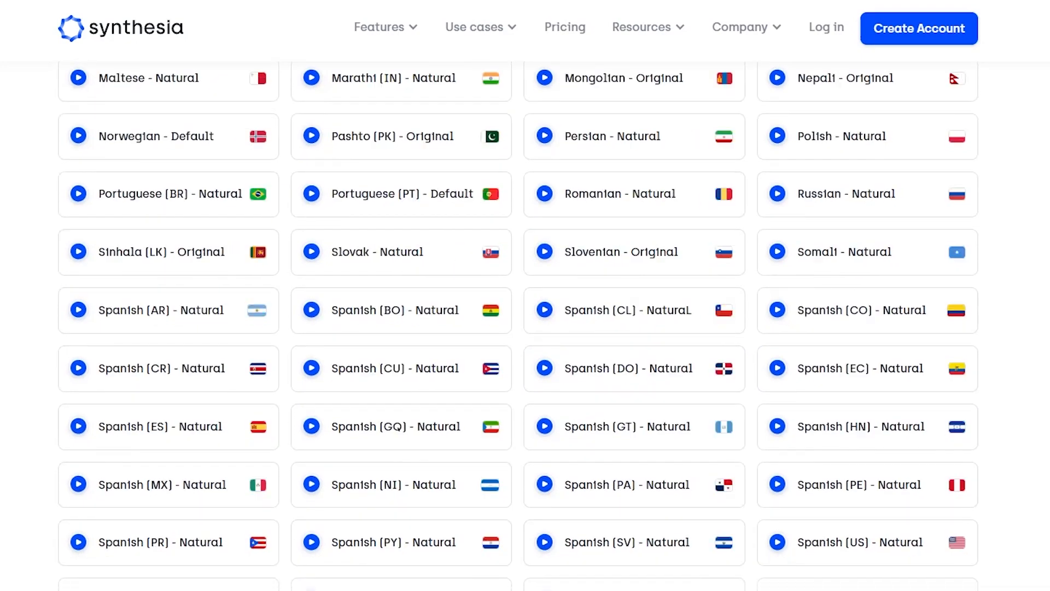
scroll("down", 3)
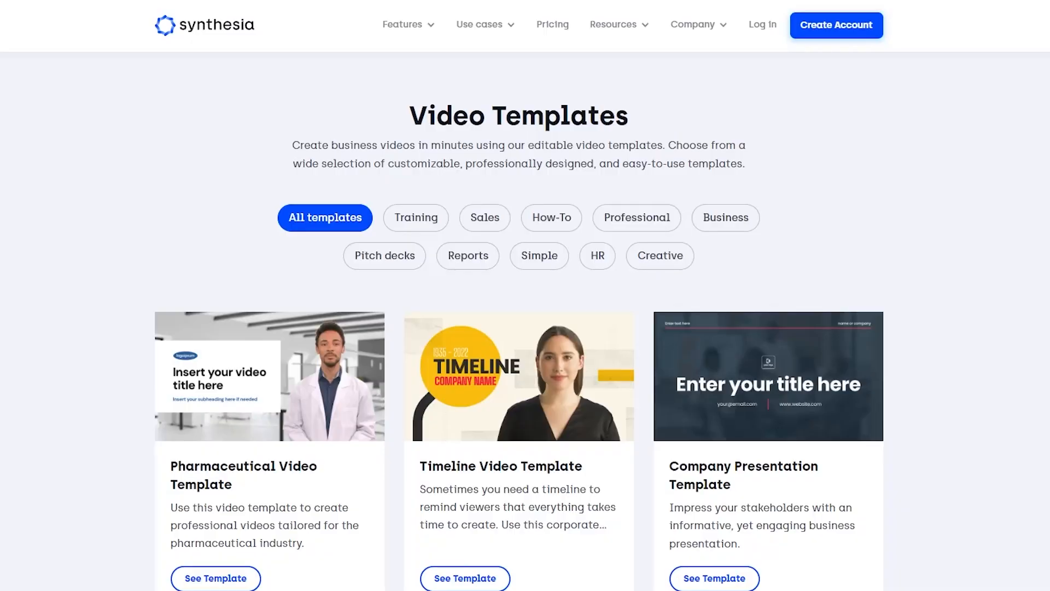
- Scroll through the template cards, then back up to the 60+ templates intro and category filters
scroll("down", 3)
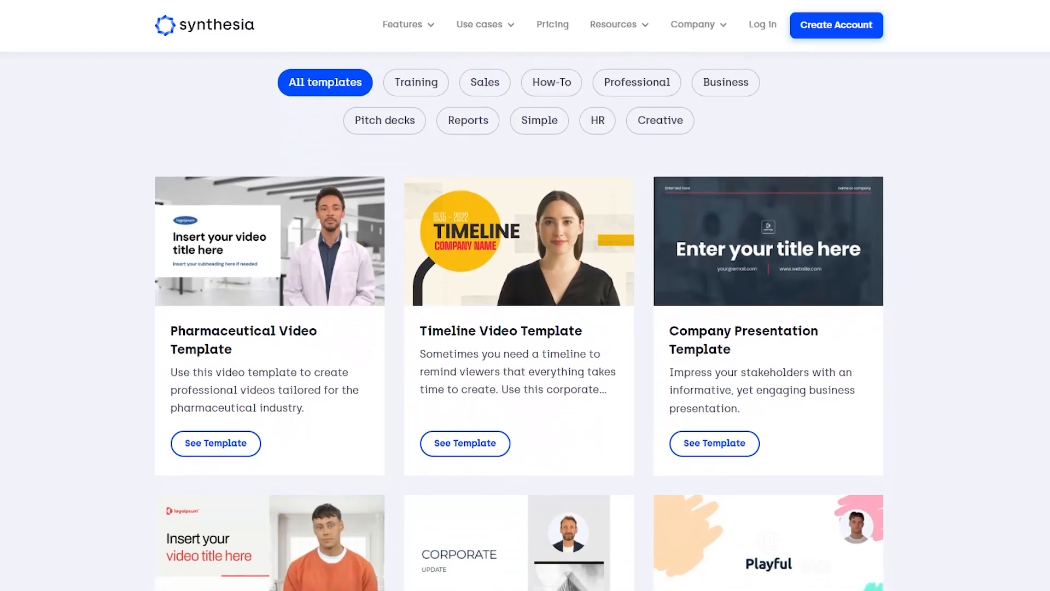
scroll("down", 3)
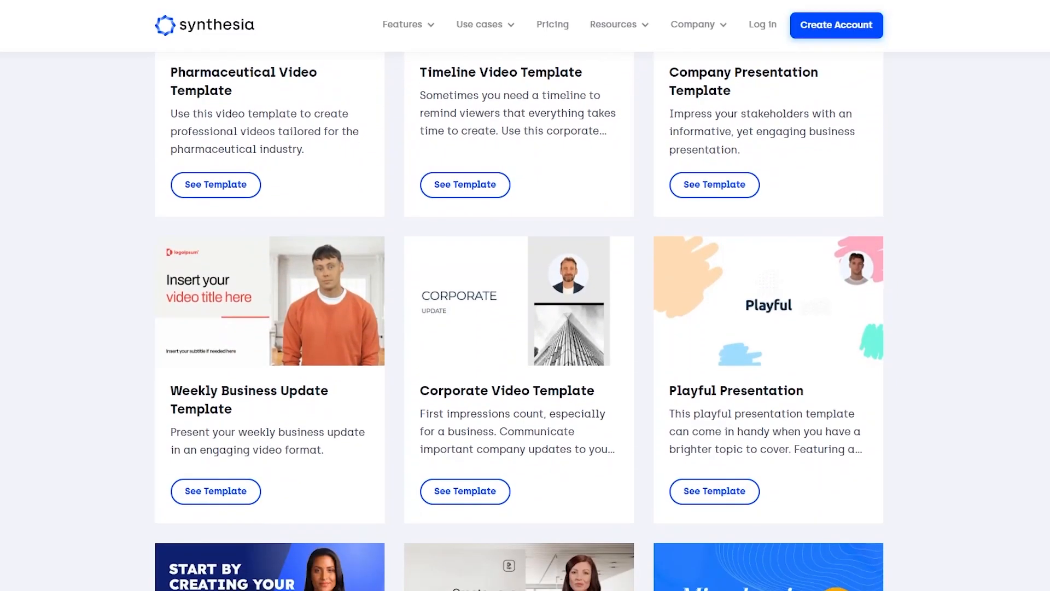
scroll("down", 3)
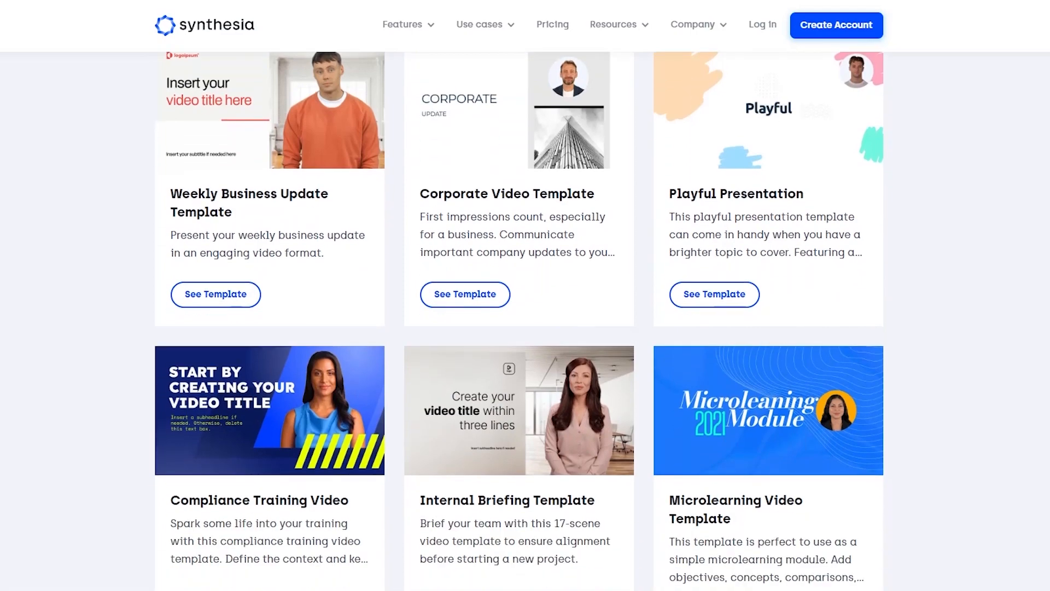
scroll("down", 3)
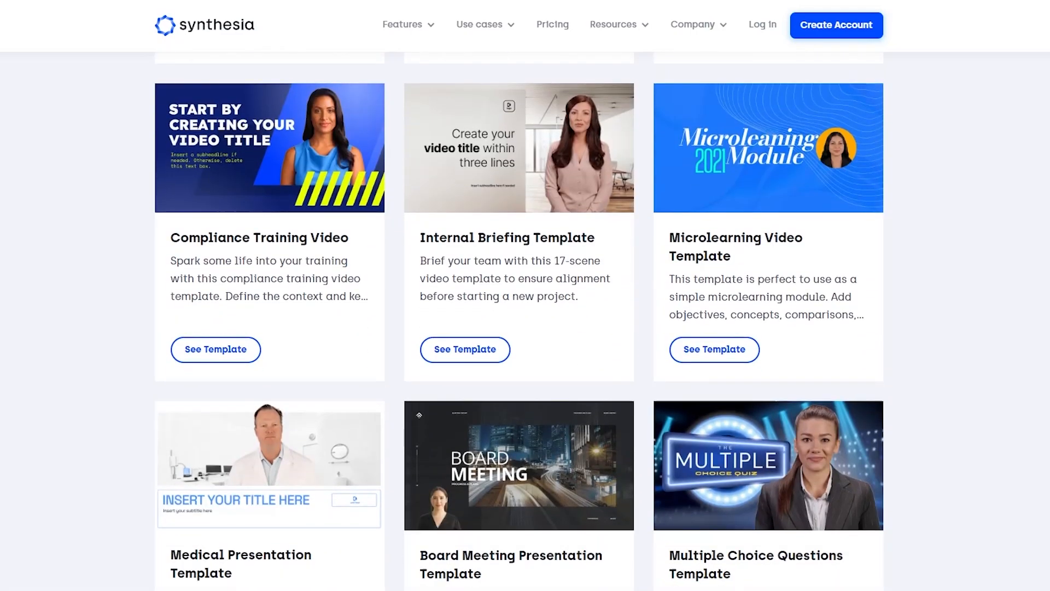
scroll("down", 3)
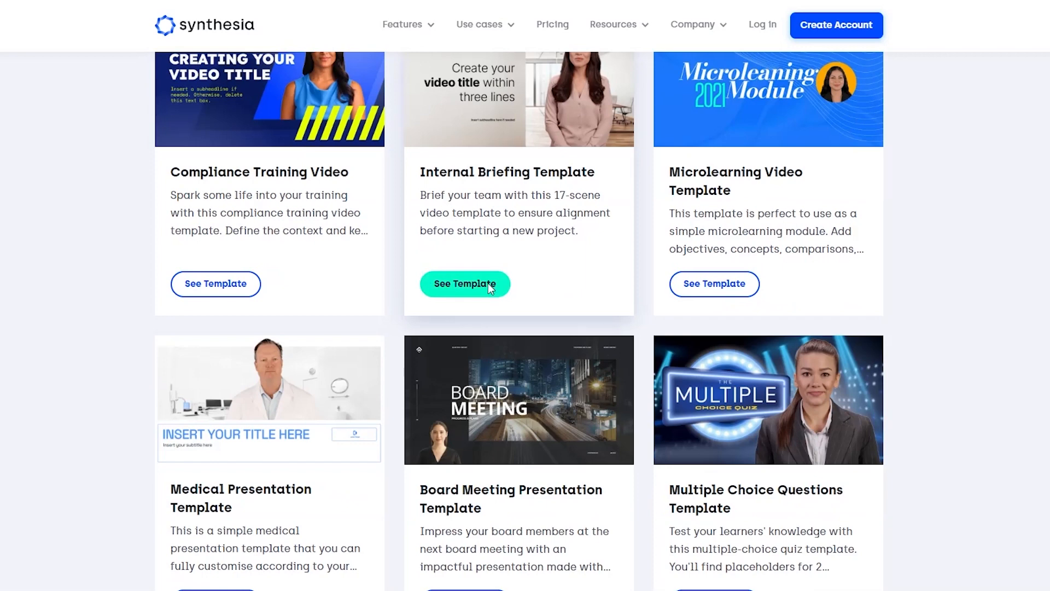
scroll("up", 3)
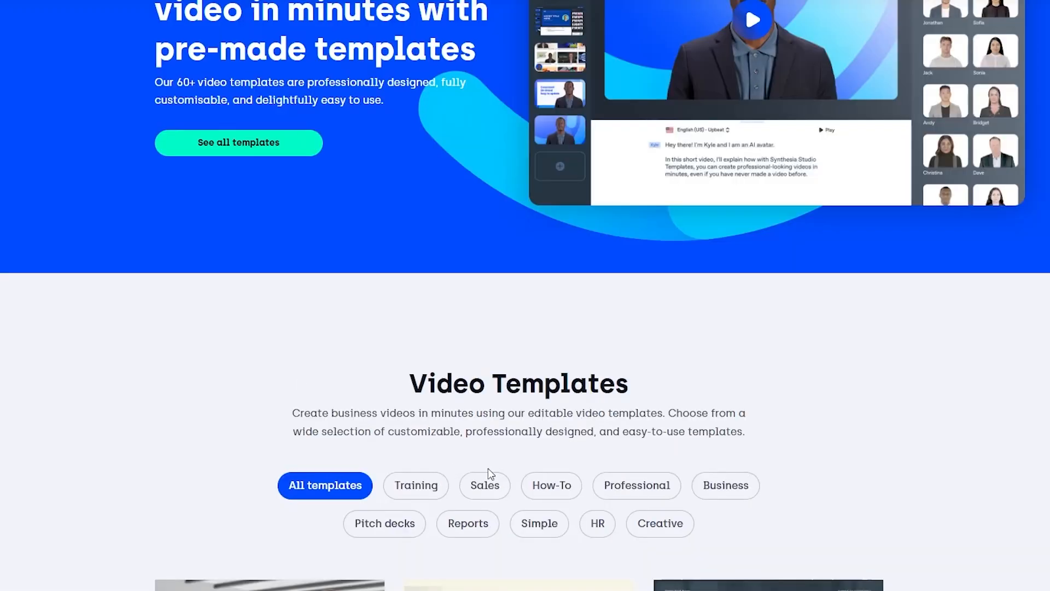
- Filter the gallery by Training, Sales, How-To, Business, ending on Pitch decks templates
left_click(415, 485)
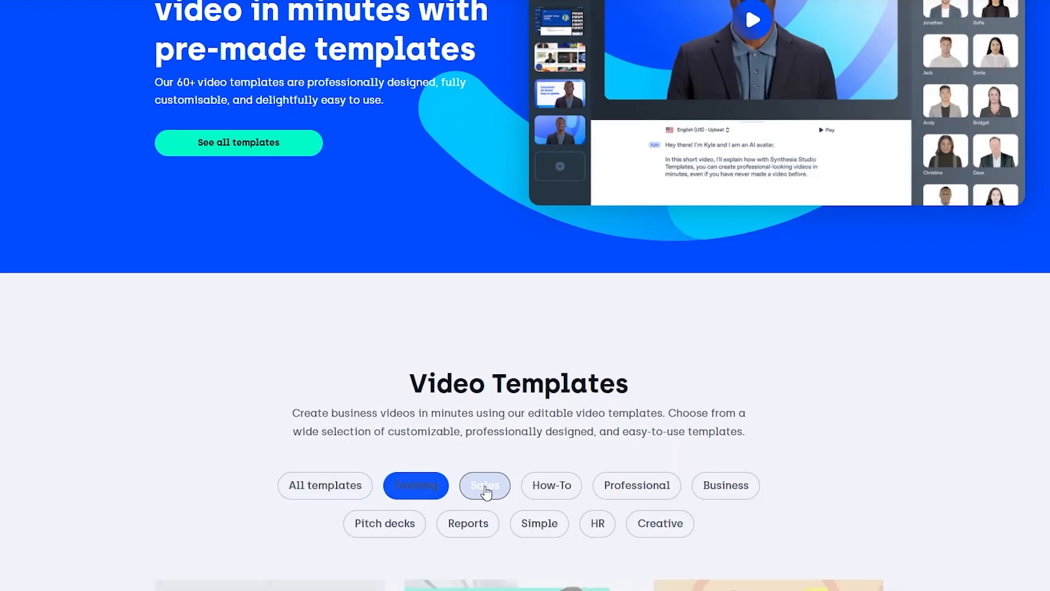
left_click(485, 485)
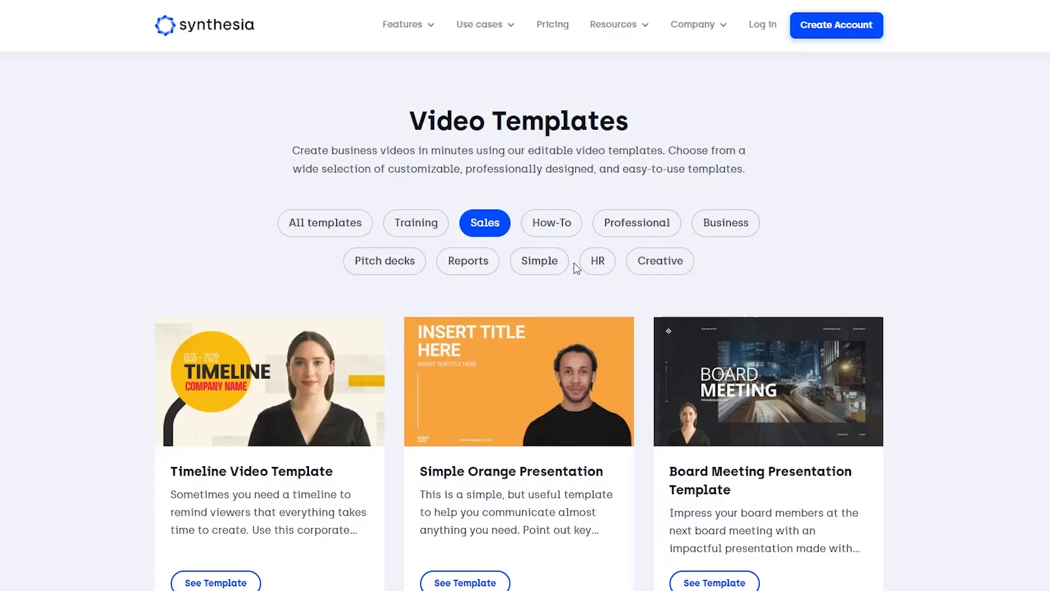
left_click(550, 222)
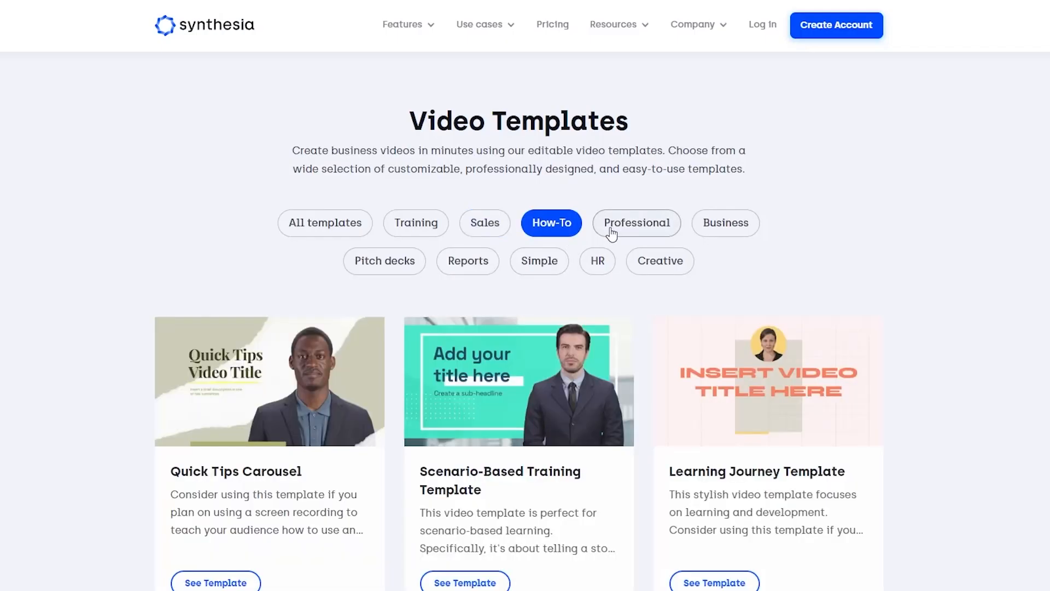
left_click(384, 261)
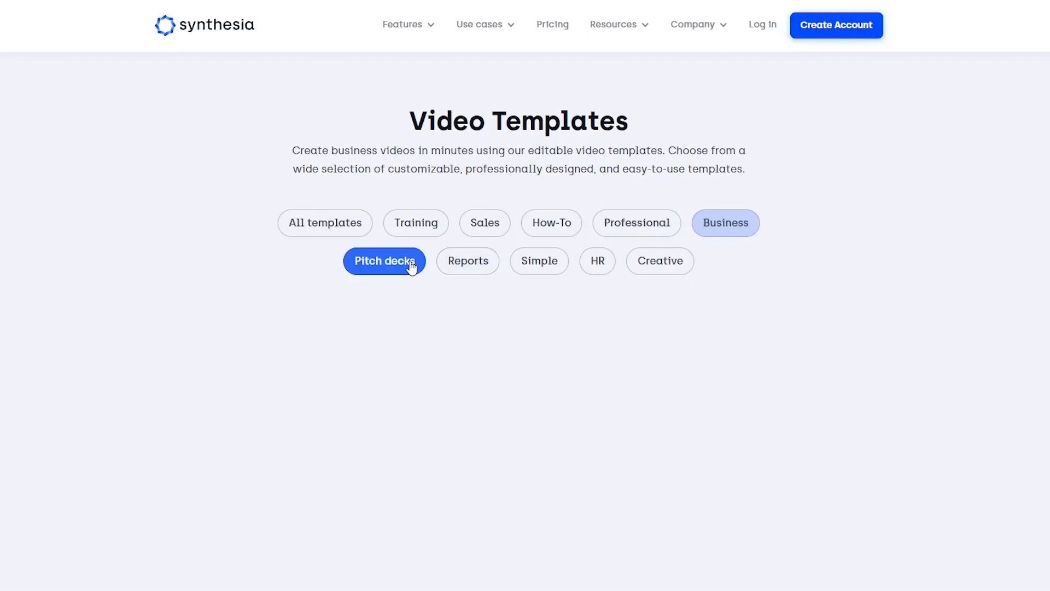
left_click(384, 260)
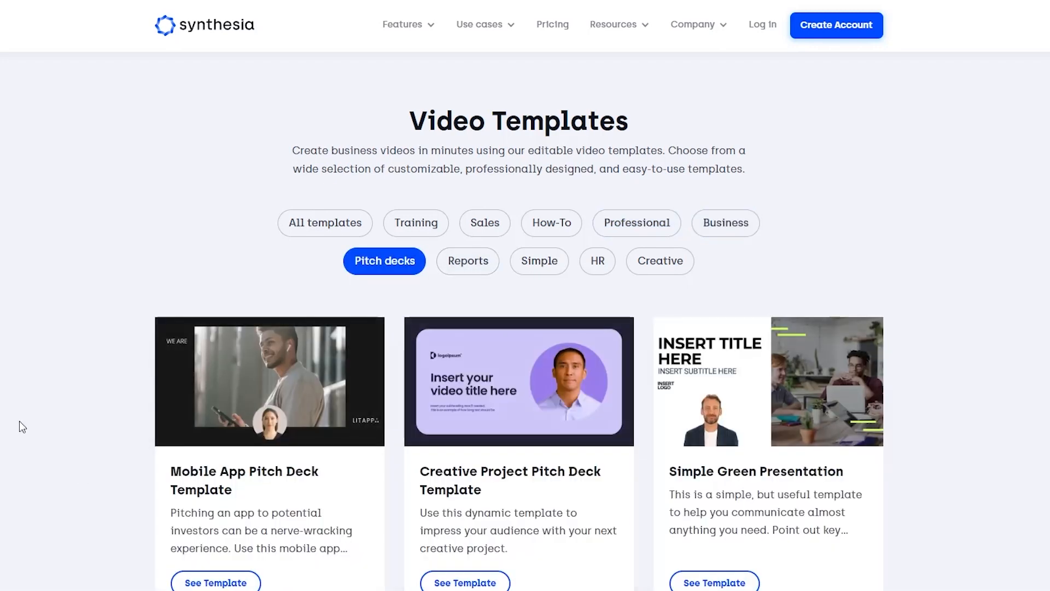